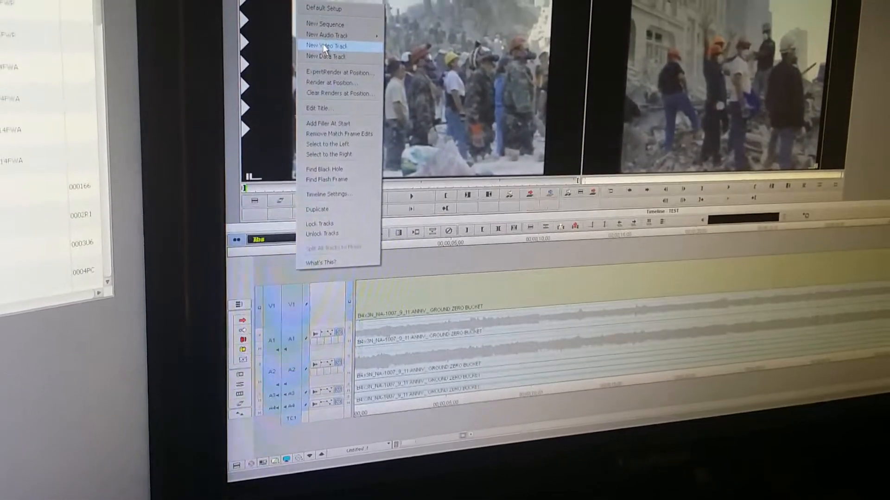
Add a new video track V2 above V1 in the 9/11 anniversary sequence
click(326, 45)
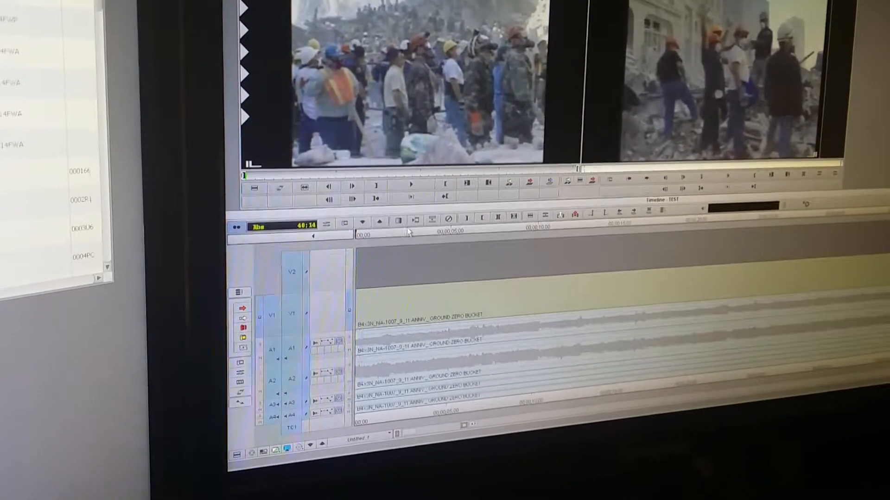